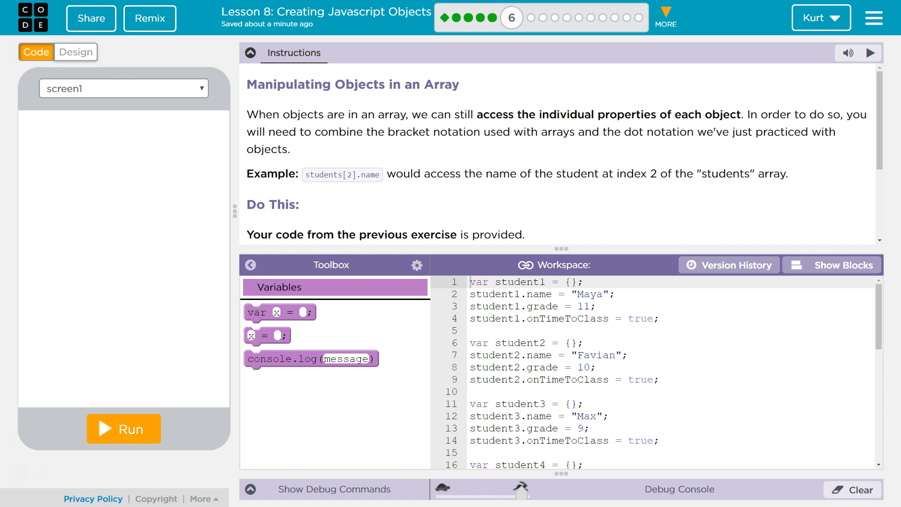
mouse_move(344, 172)
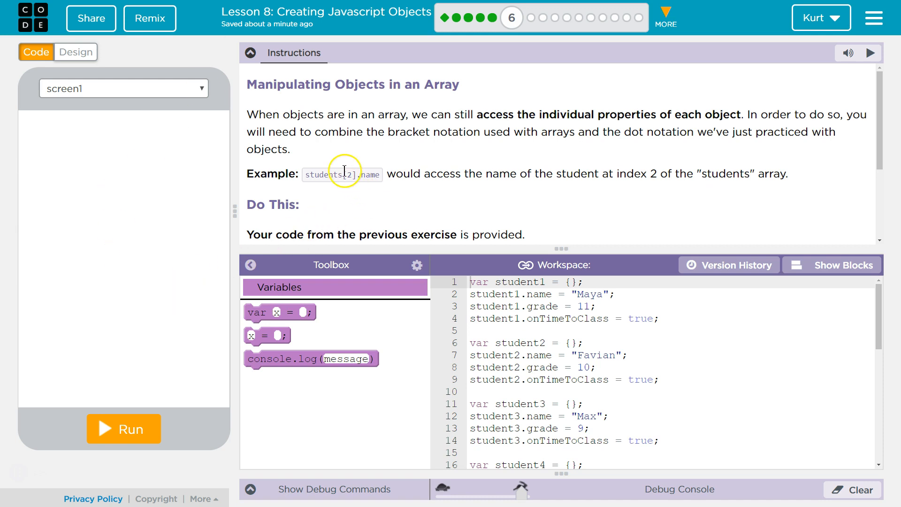
mouse_move(344, 177)
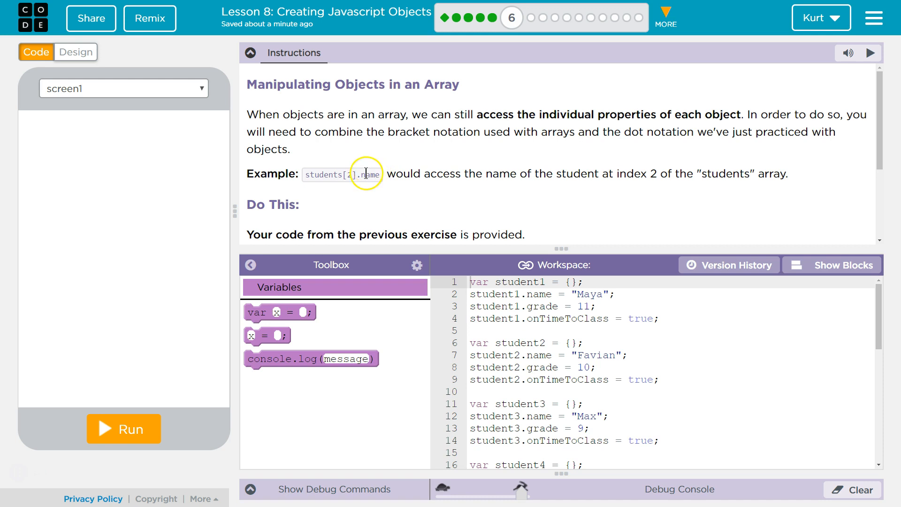
mouse_move(371, 138)
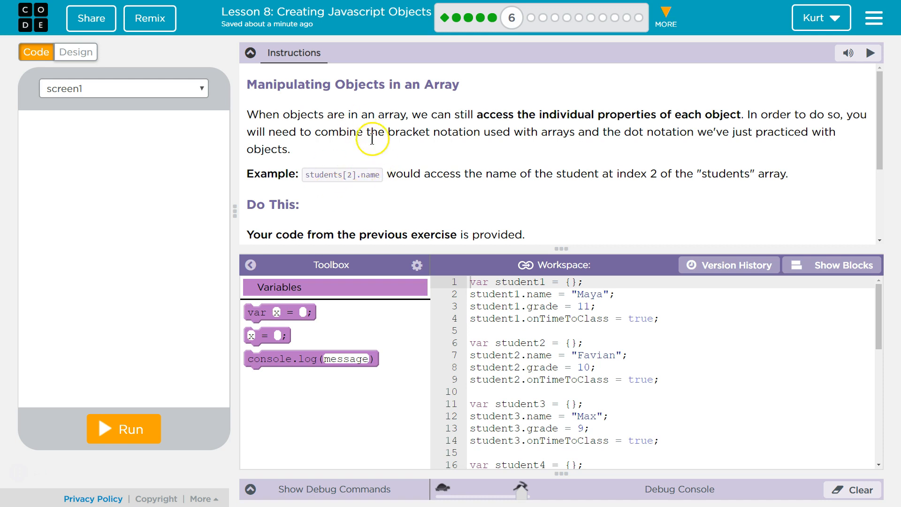
Step: Scroll the lesson instructions to the 'Do This' bullets and the sample console output
double_click(595, 355)
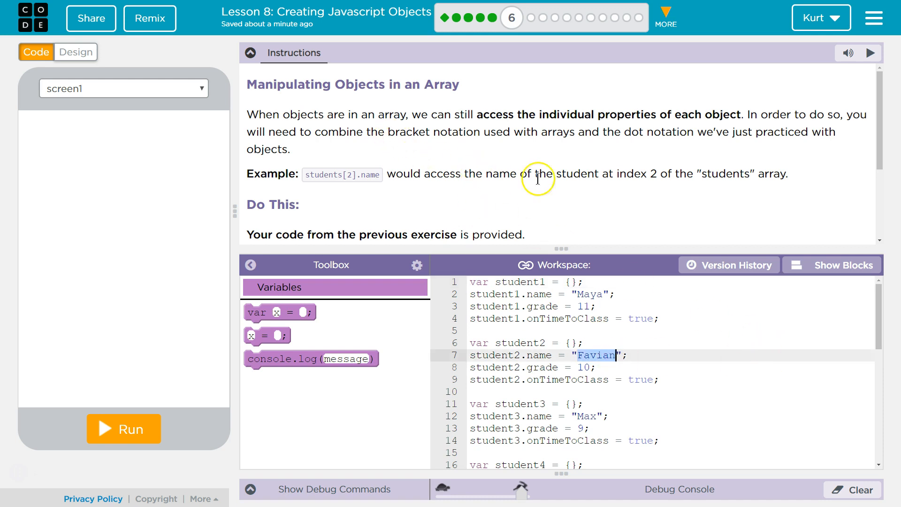
mouse_move(725, 173)
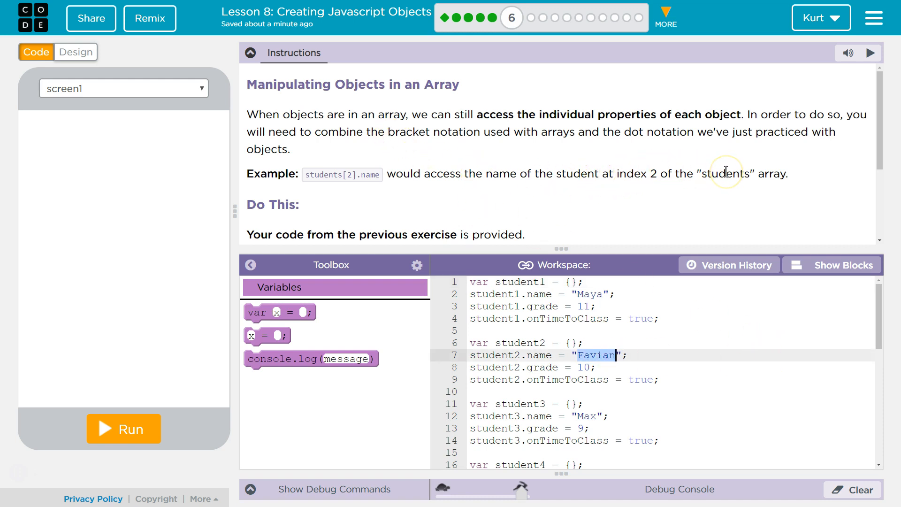
scroll(down, 3)
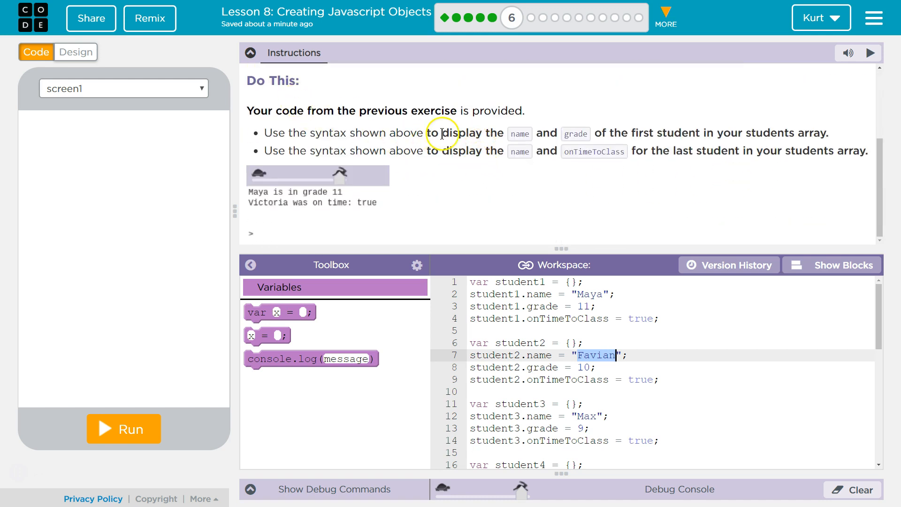
mouse_move(529, 115)
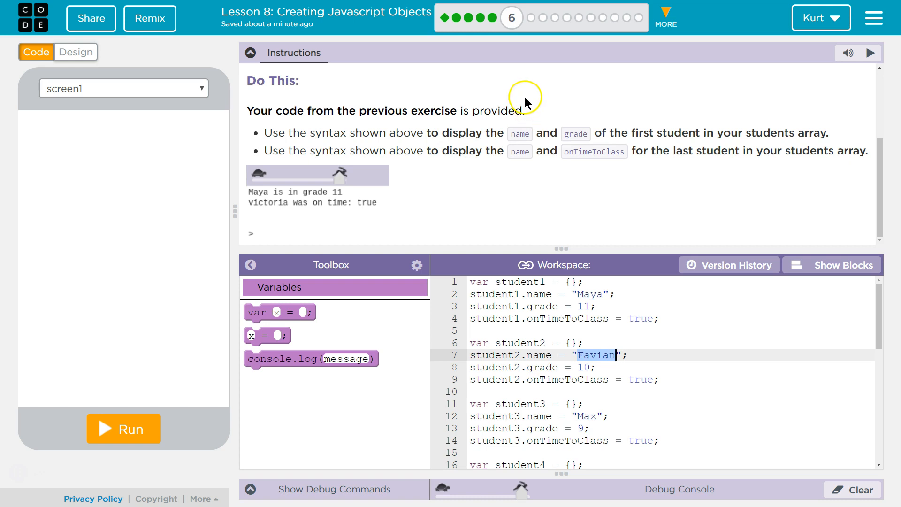
mouse_move(339, 127)
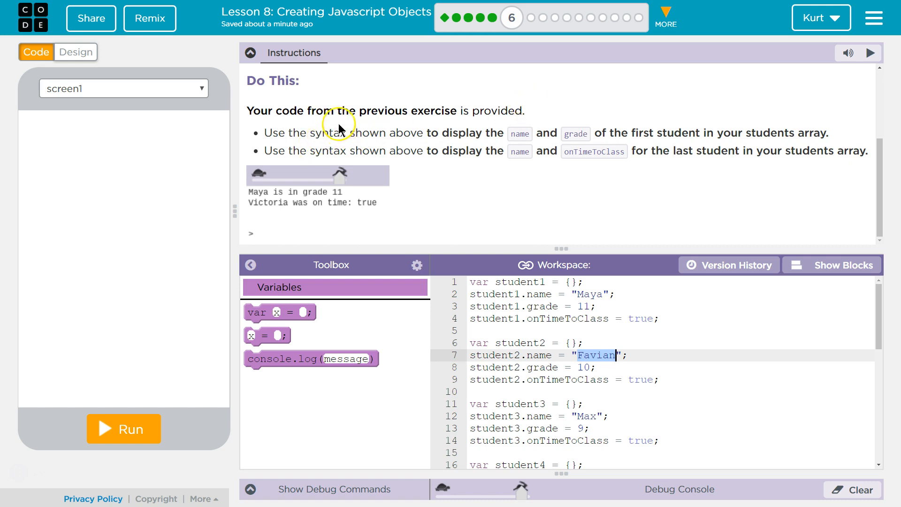
mouse_move(480, 149)
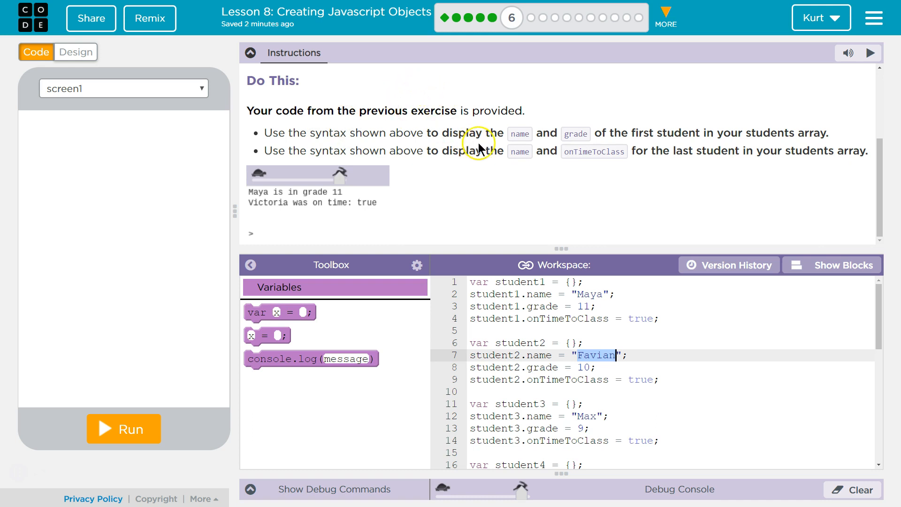
mouse_move(579, 135)
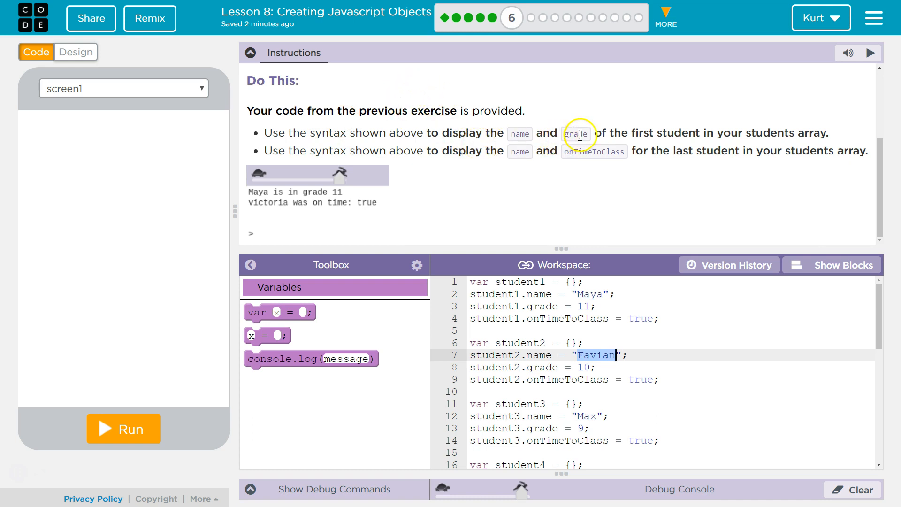
mouse_move(658, 127)
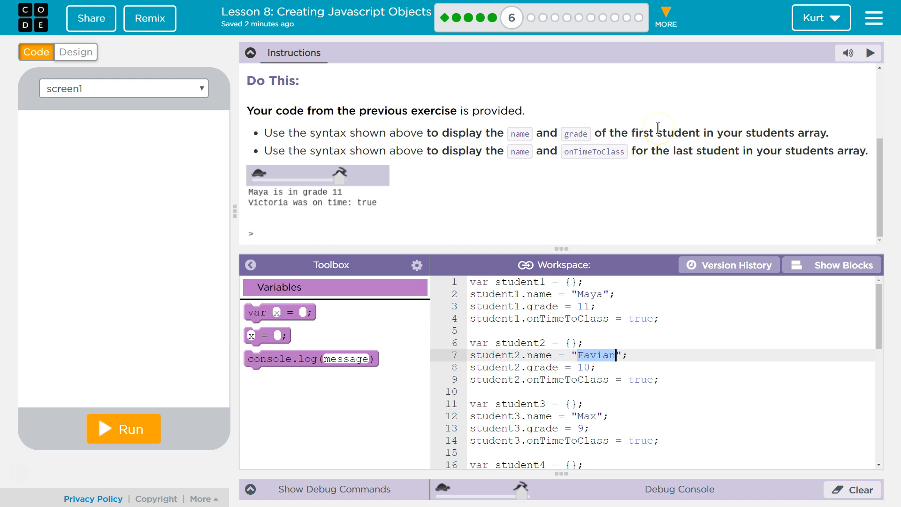
mouse_move(414, 171)
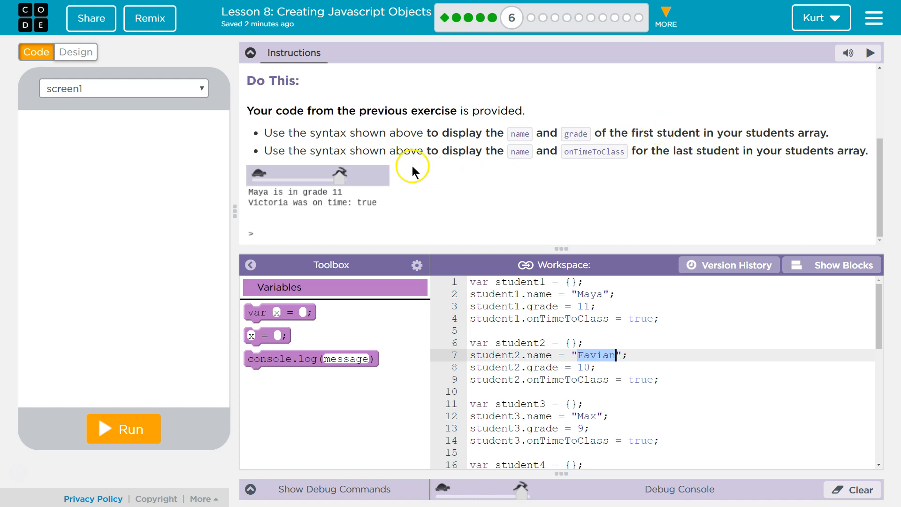
mouse_move(579, 147)
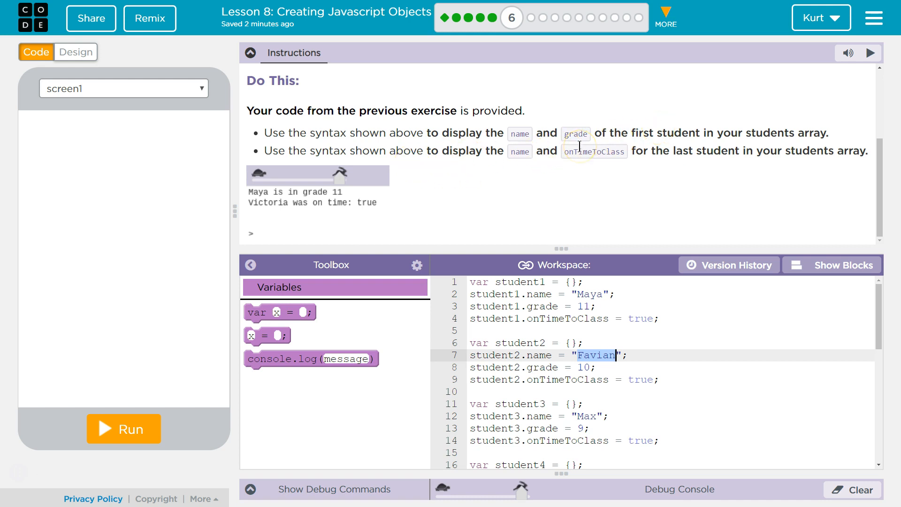
mouse_move(593, 167)
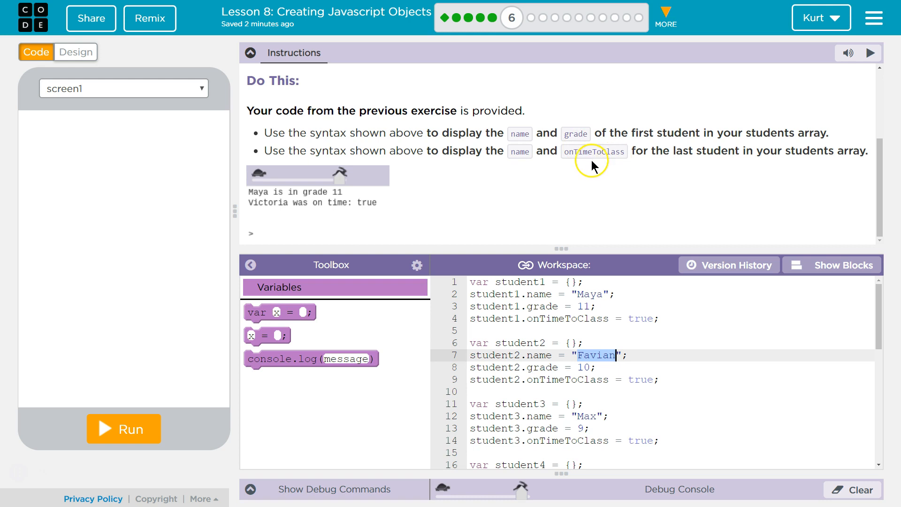
mouse_move(601, 178)
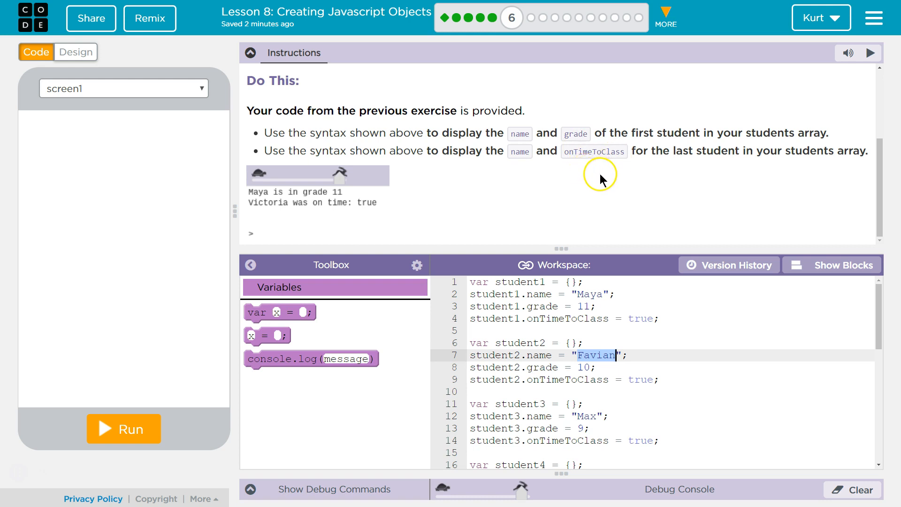
mouse_move(600, 183)
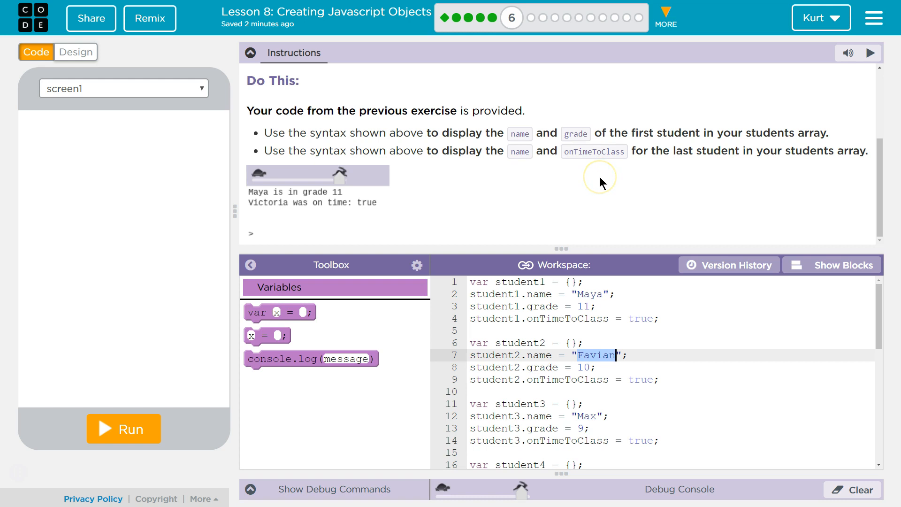
mouse_move(593, 173)
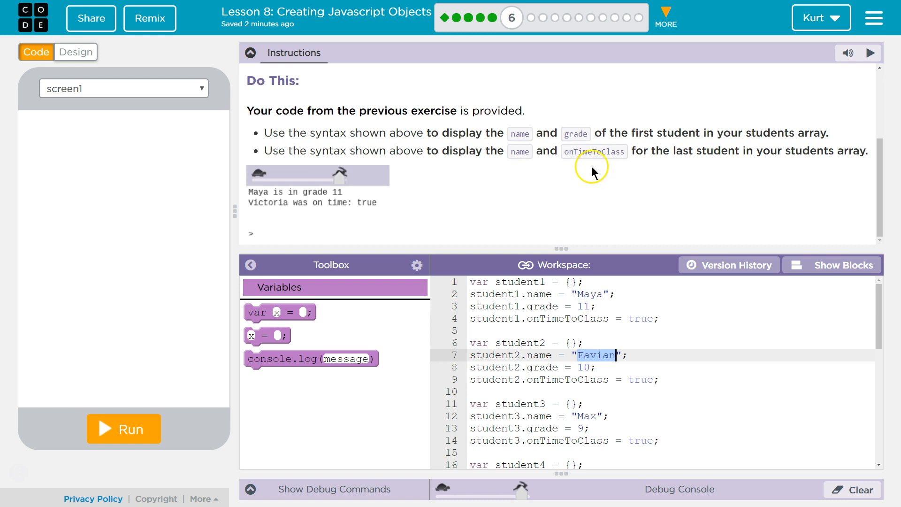
mouse_move(593, 167)
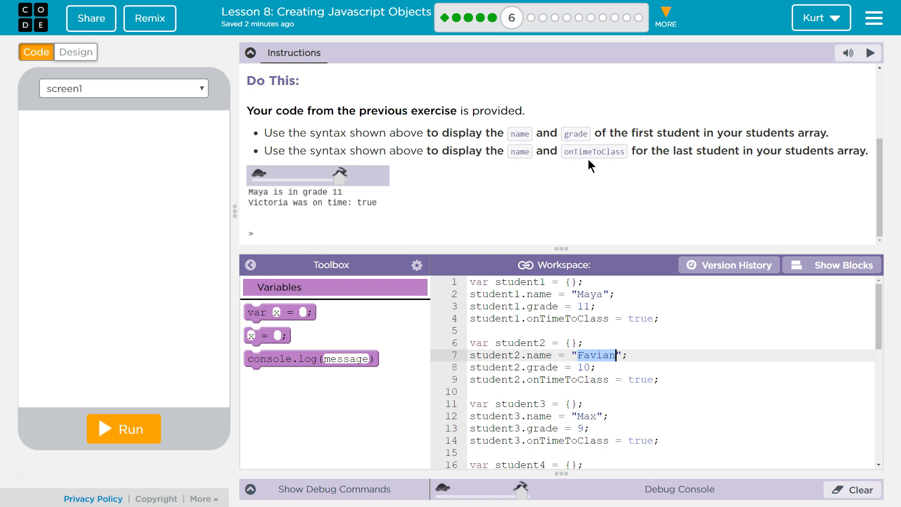
scroll(up, 3)
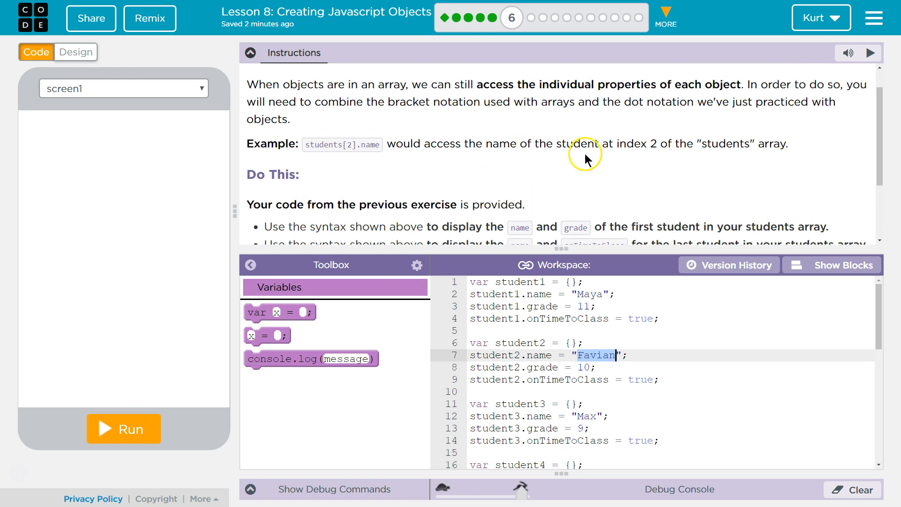
mouse_move(586, 160)
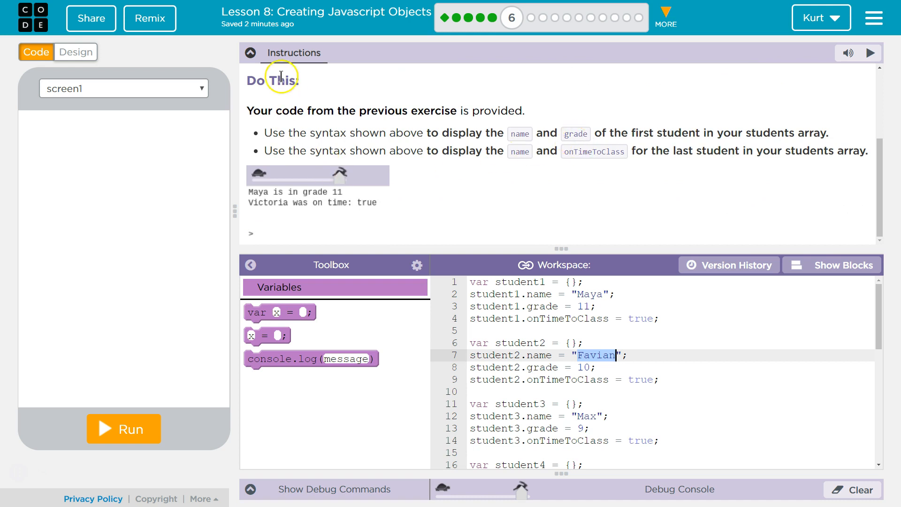
Step: Add a second console.log(message) below the students log, toggling Instructions and Toolbox around it
click(250, 53)
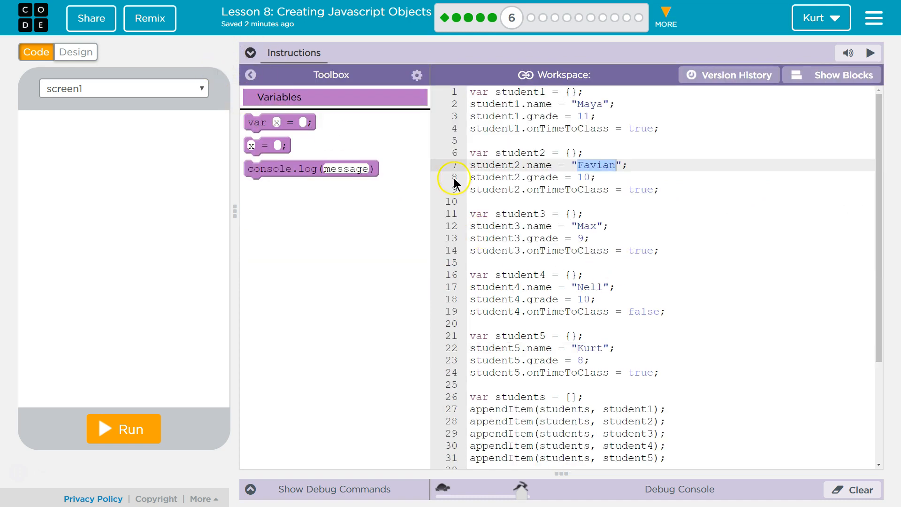
click(250, 75)
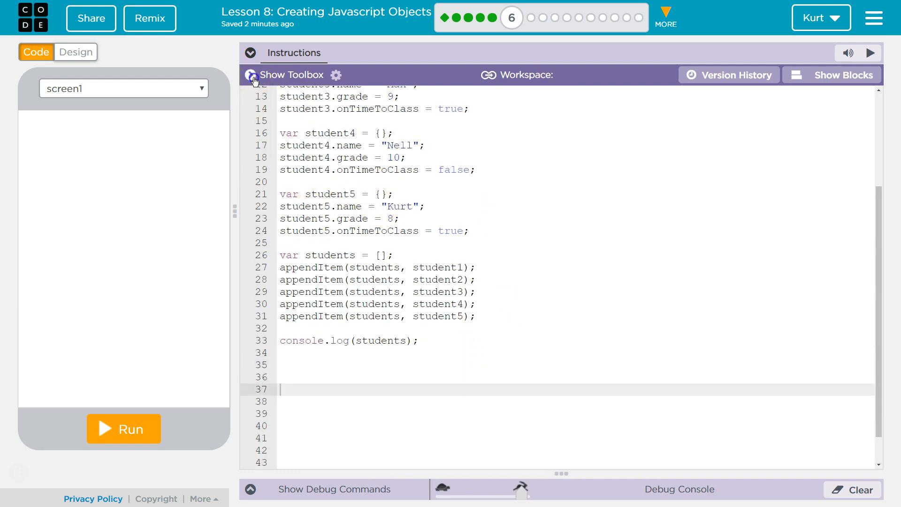
click(251, 75)
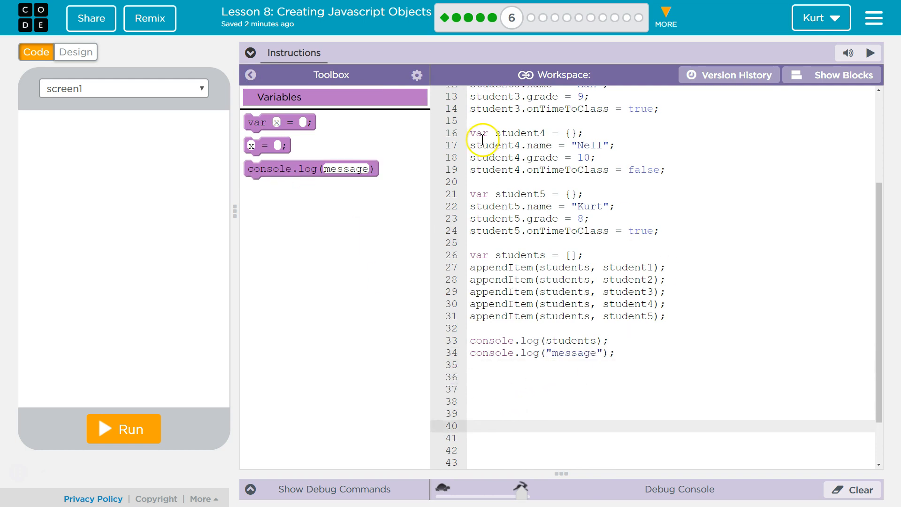
click(250, 53)
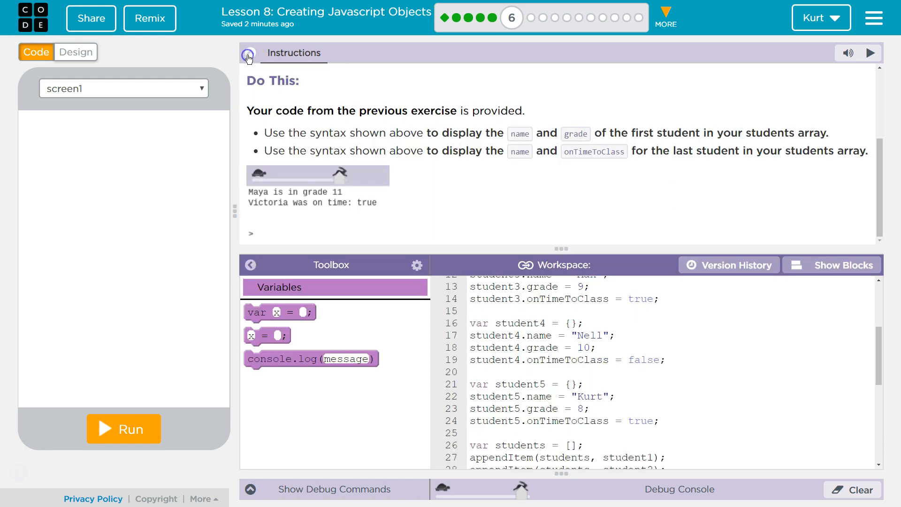
Step: Index the first log's students reference as students[0], correcting a mistyped 1 to 0
click(250, 53)
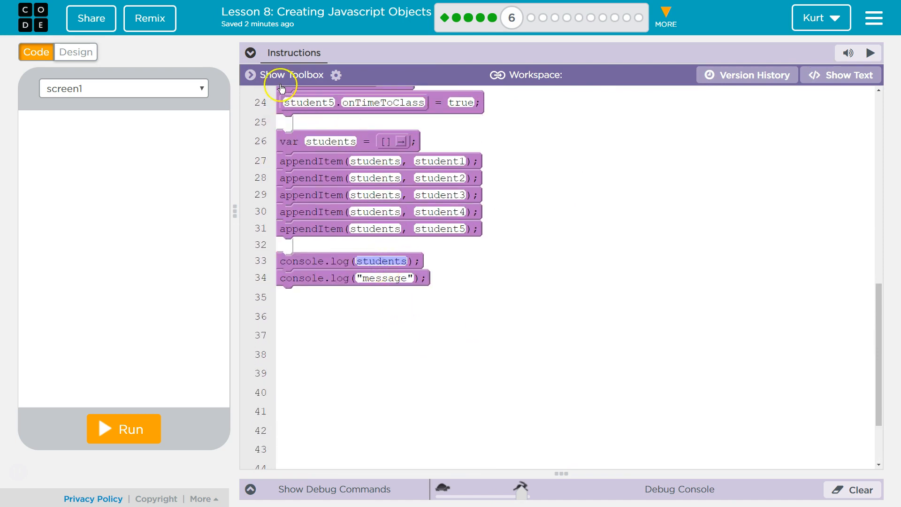
click(250, 53)
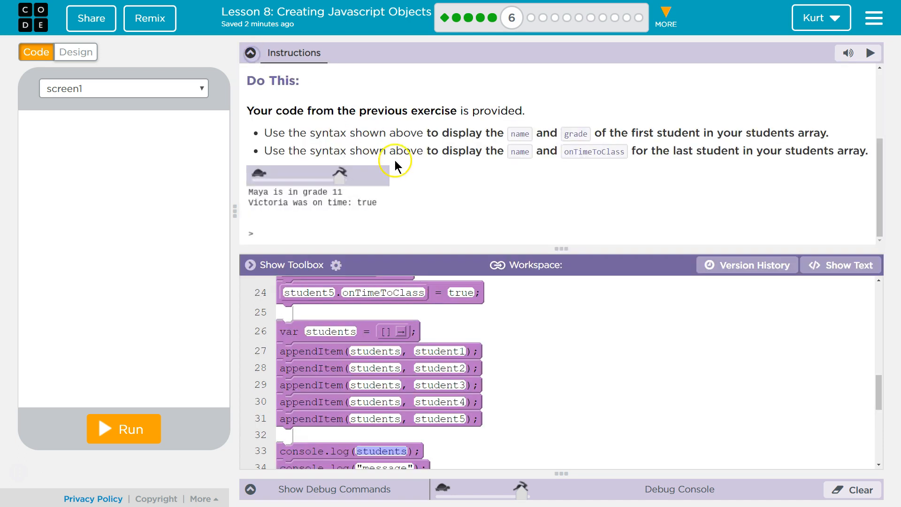
scroll(up, 3)
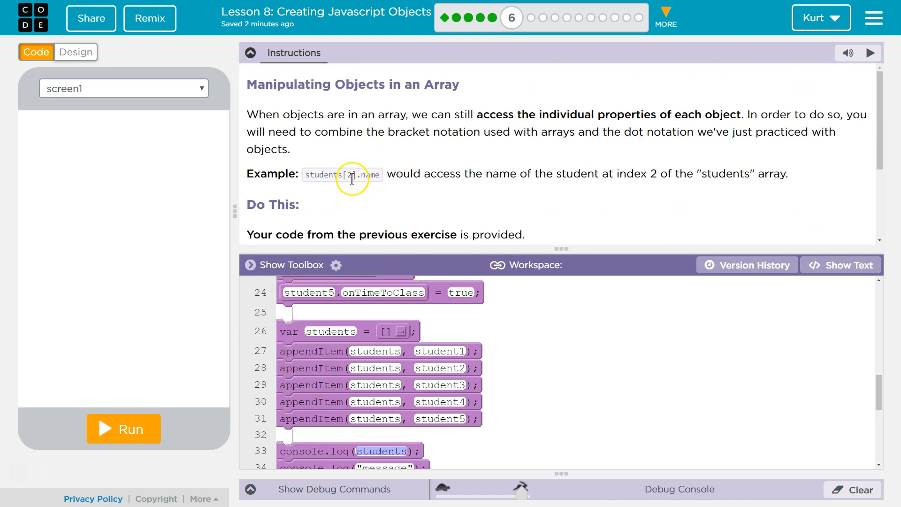
scroll(down, 3)
text([)
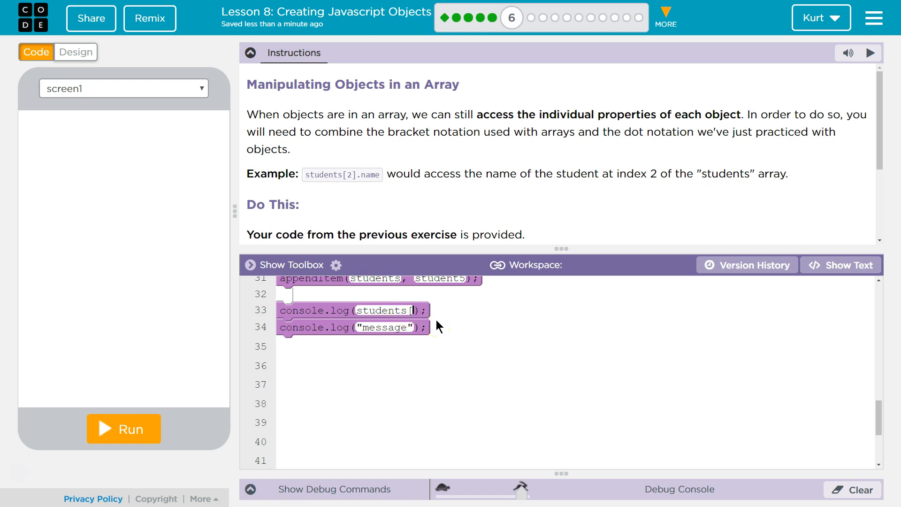
text(1])
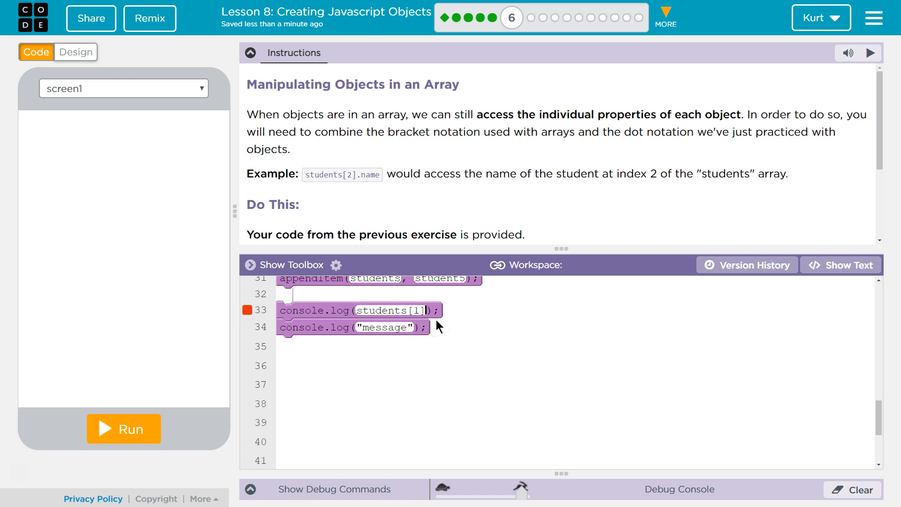
key(Backspace)
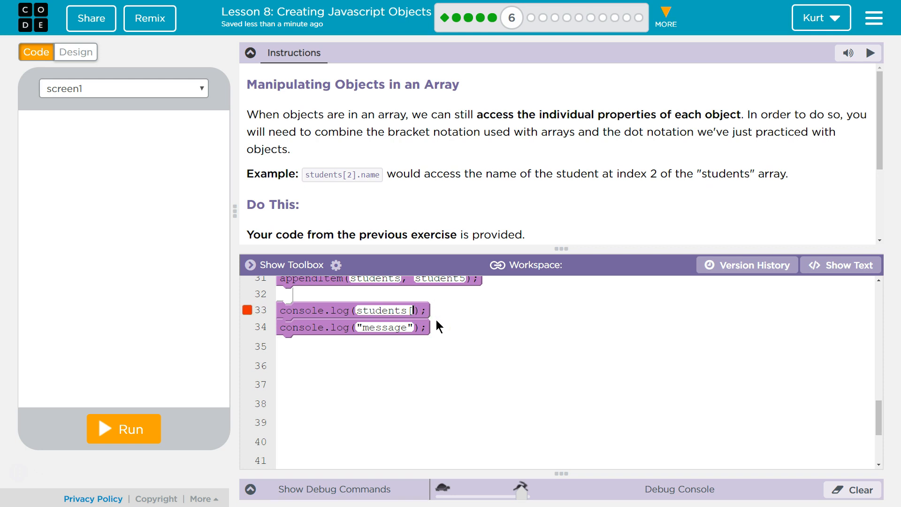
text(0])
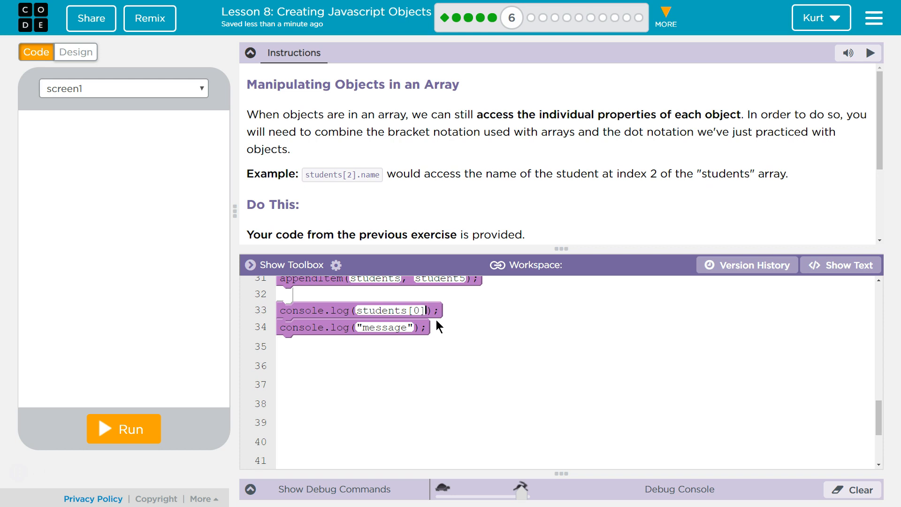
Step: Scroll up through the code to review the student objects' properties
scroll(up, 3)
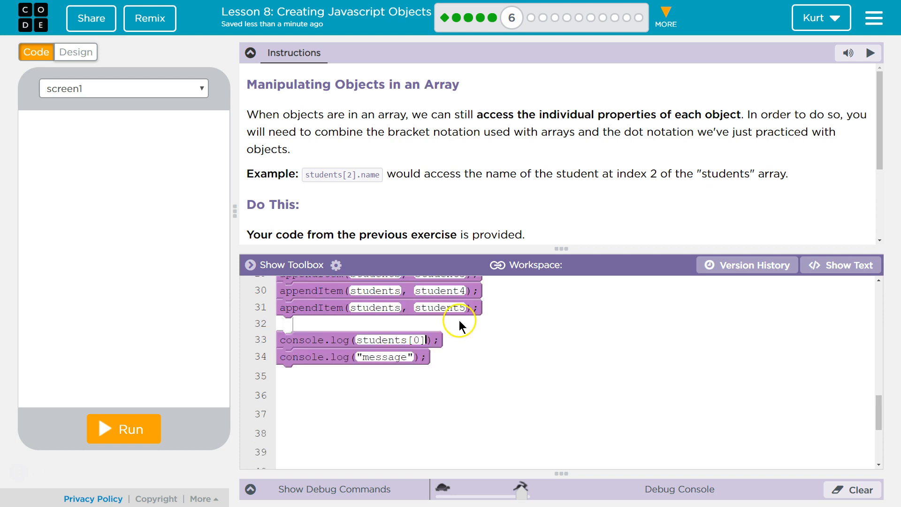
scroll(up, 3)
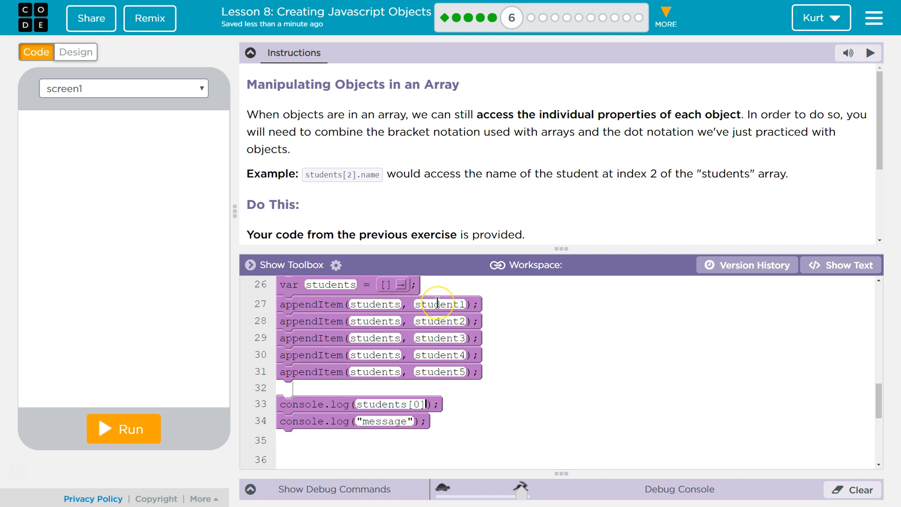
scroll(up, 3)
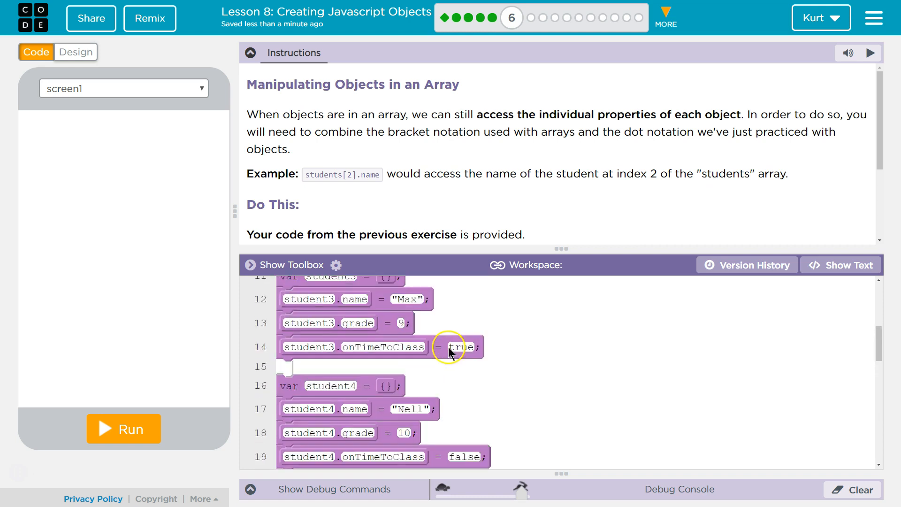
scroll(up, 3)
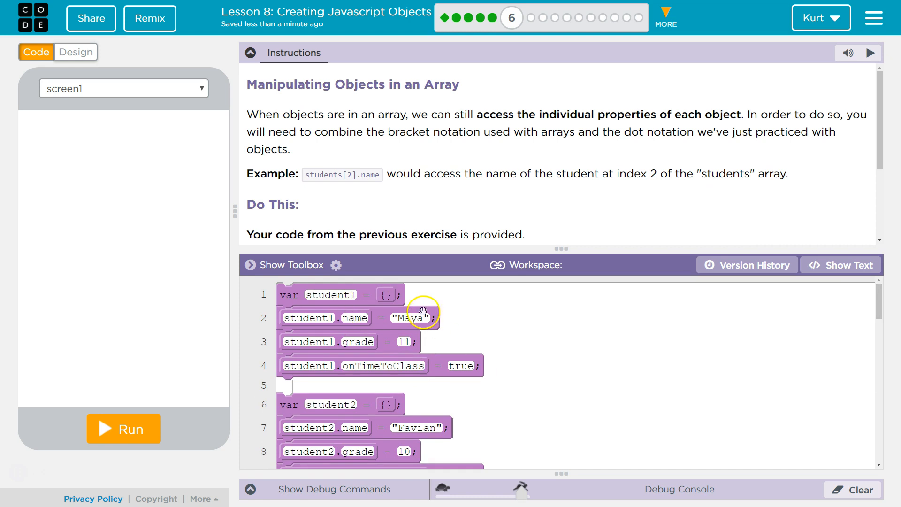
scroll(down, 3)
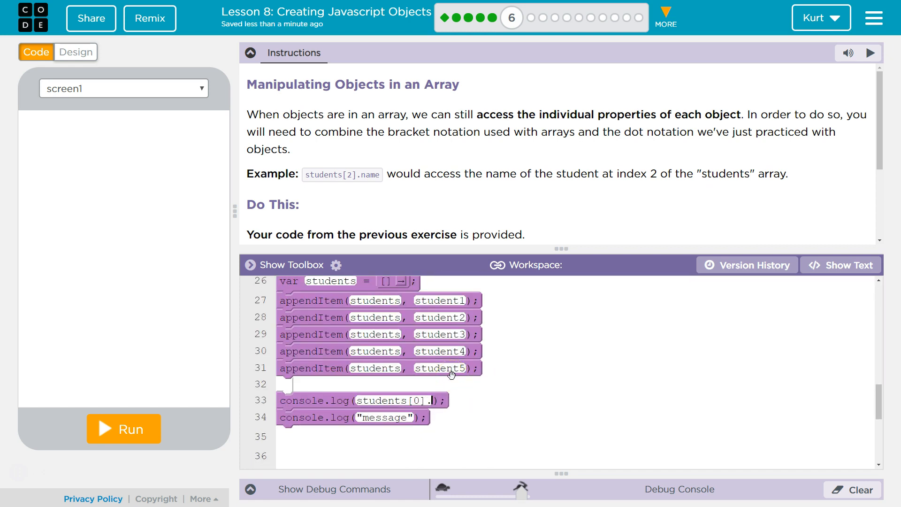
Step: Complete line 33 as students[0].name + " is in grade " + students[0].grade
text(name)
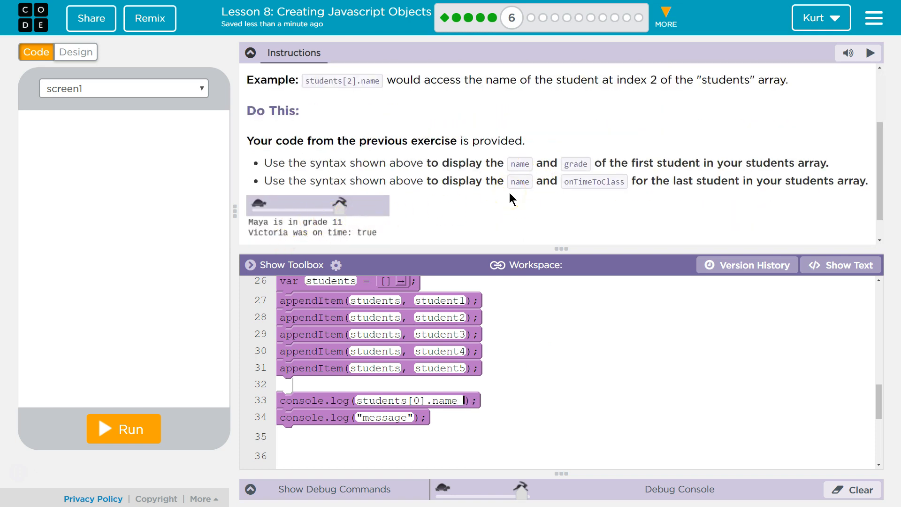
text(+ "is in grade " +)
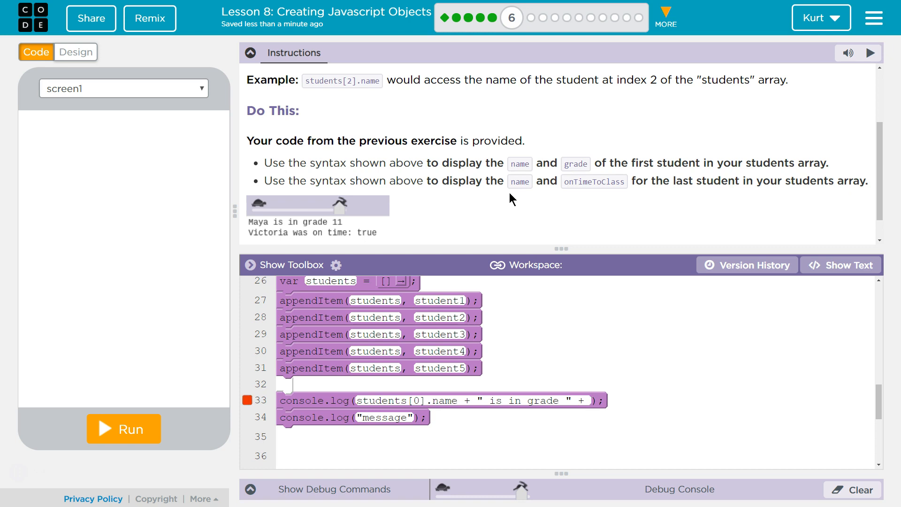
text(students)
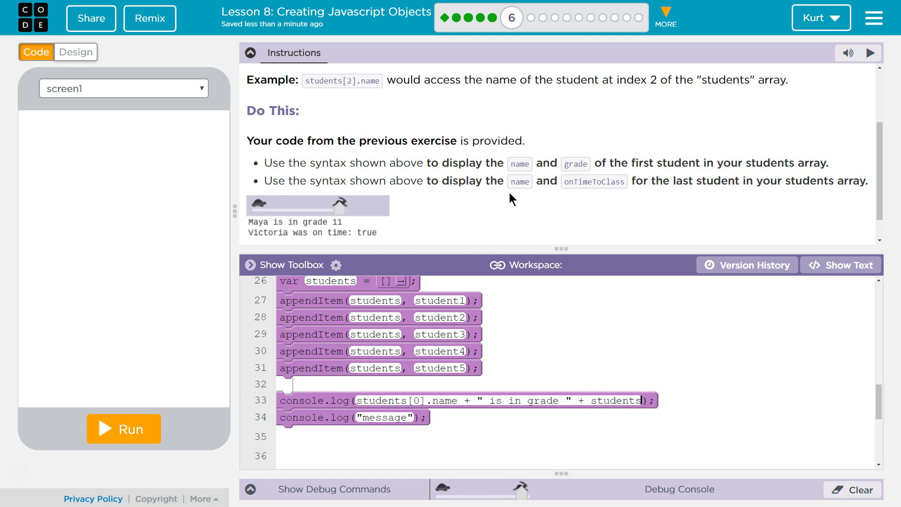
text([0])
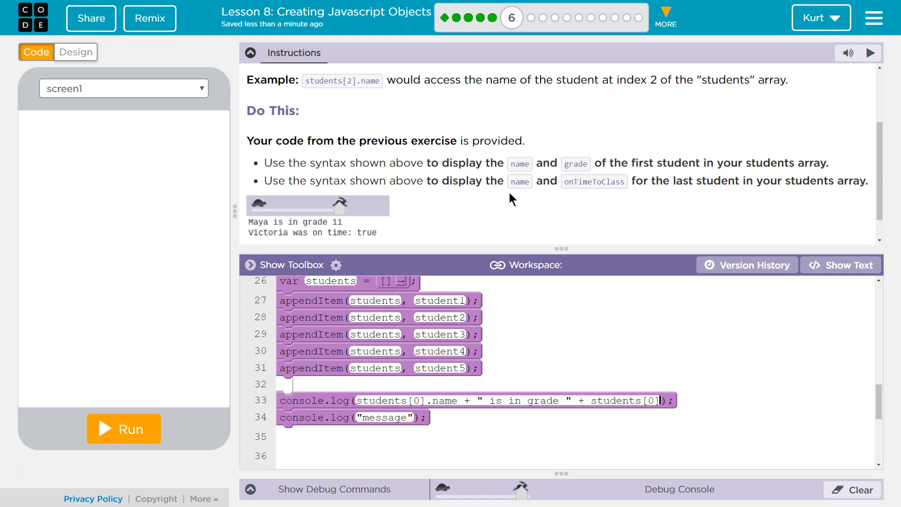
text(grade)
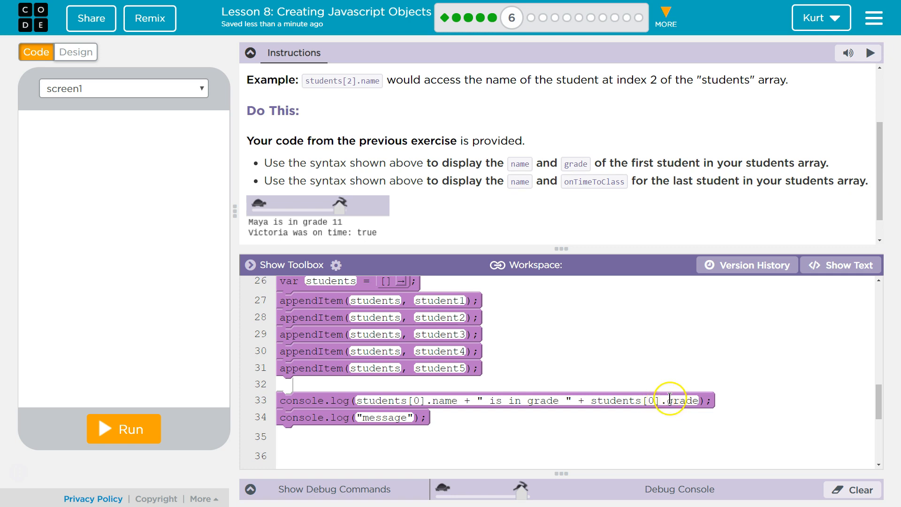
double_click(682, 401)
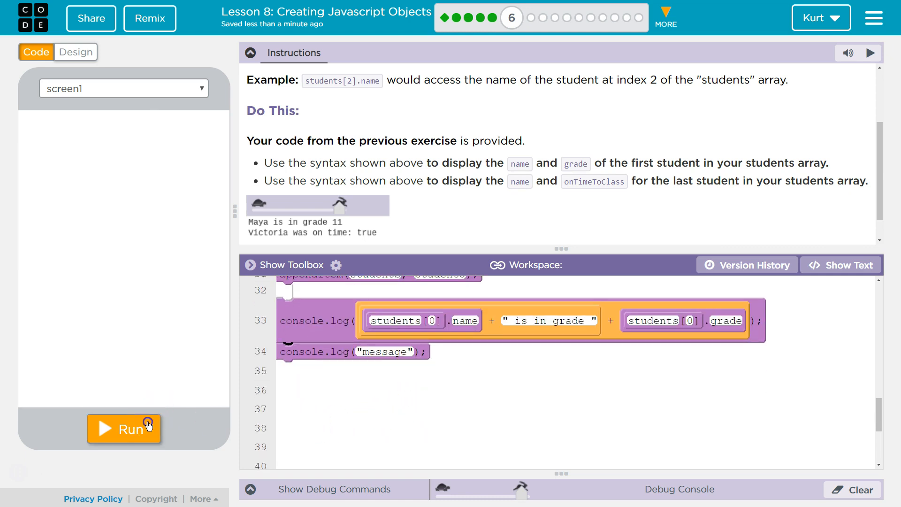
Step: Run the program and confirm the console prints "Maya is in grade 11"
click(123, 428)
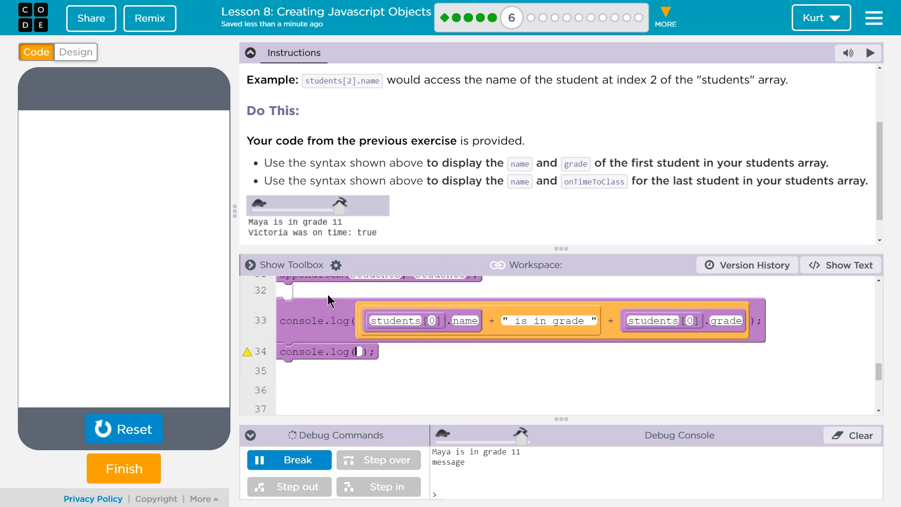
Step: Start line 34 with students[students.length-1].name for the last student
text(students[)
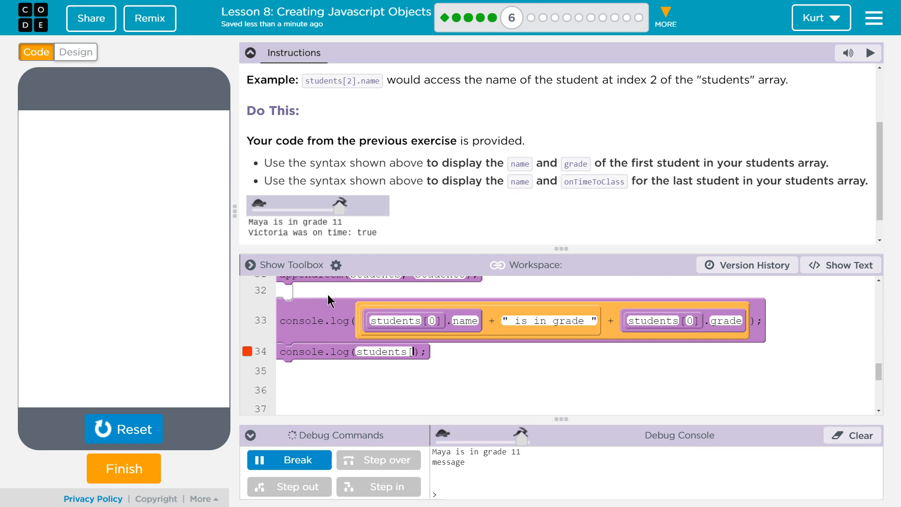
text(students.)
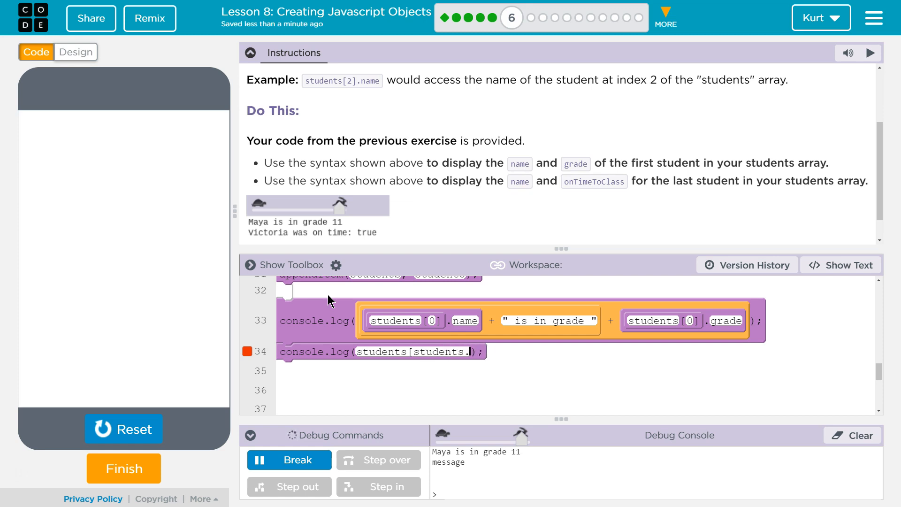
text(length)
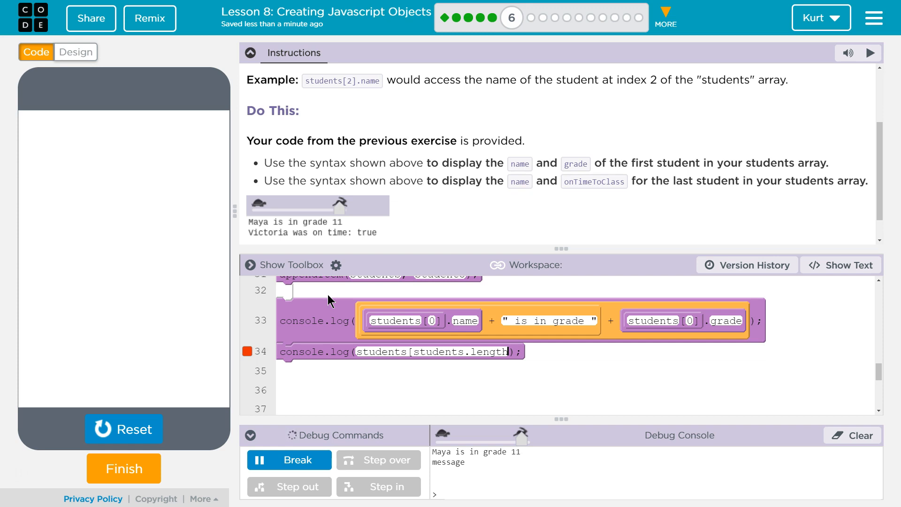
text(-1])
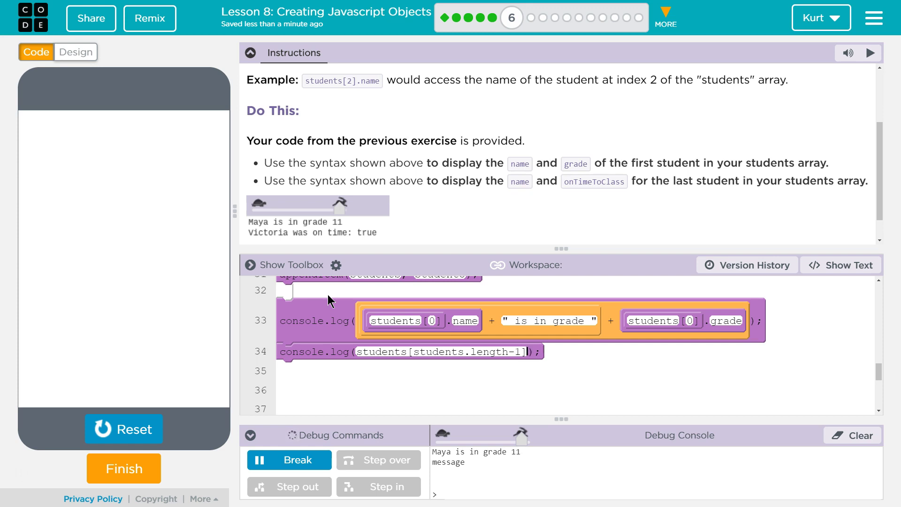
text(.)
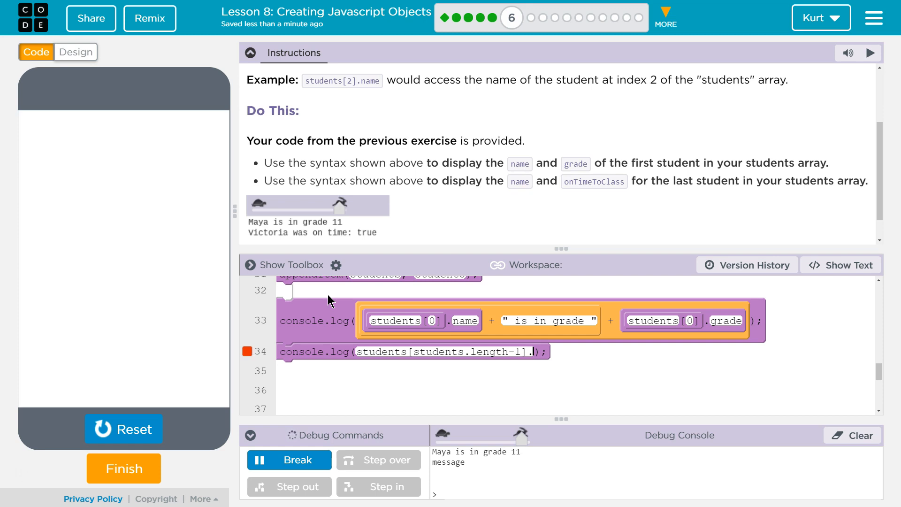
text(name)
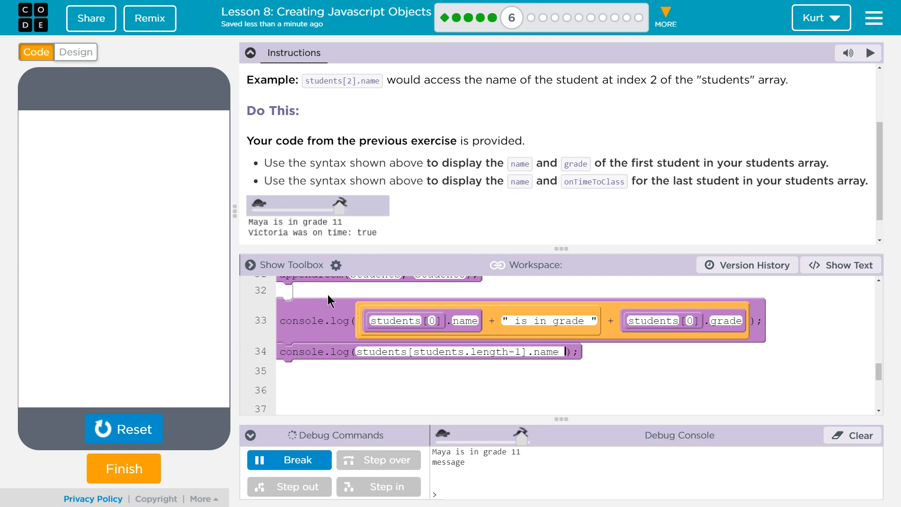
Step: Append " was on time: " + students[students.length-1]. to the second log
text(+ "")
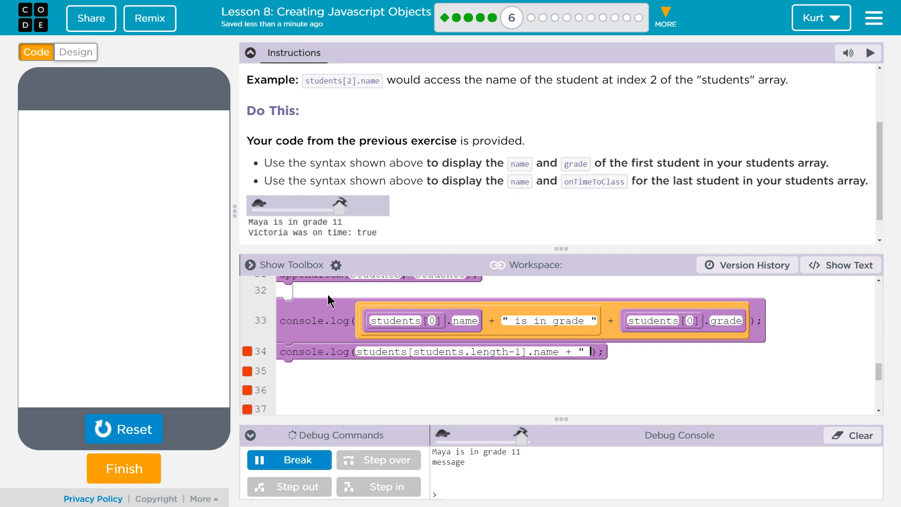
text(was on time:)
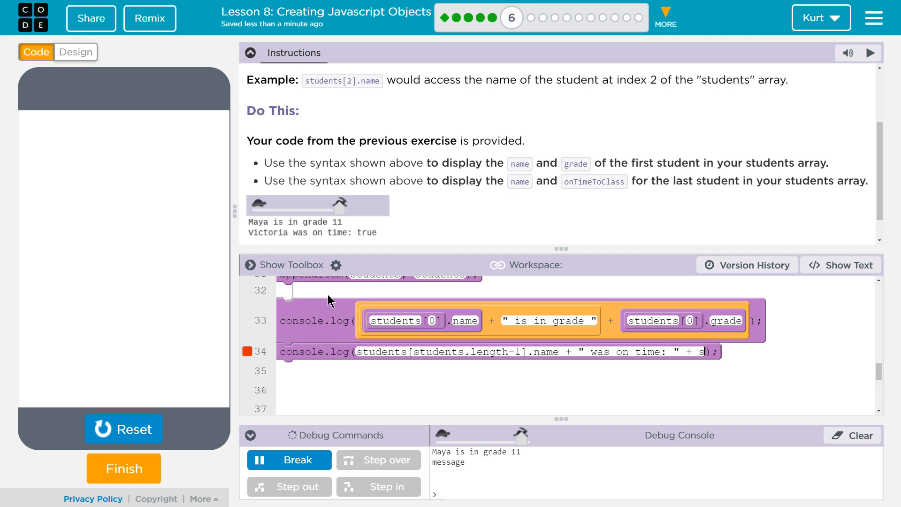
text(tudents[students.length-1)
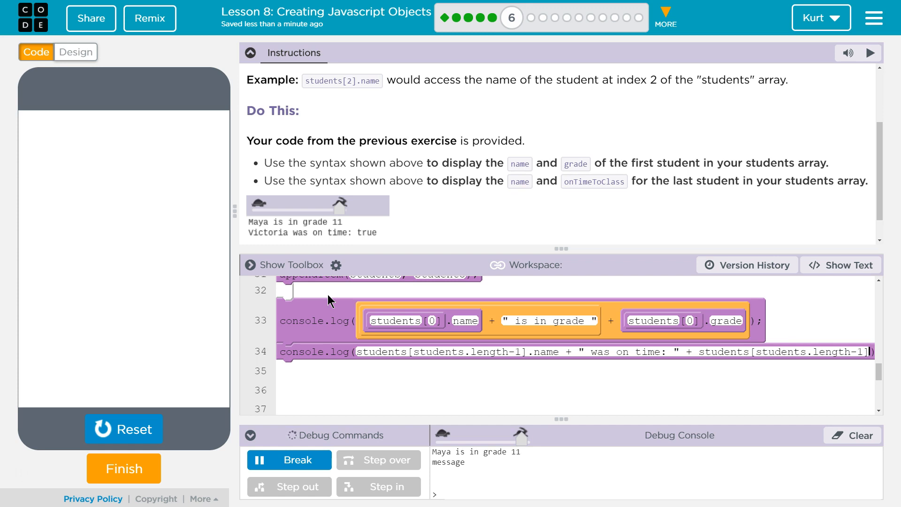
click(261, 352)
text(.)
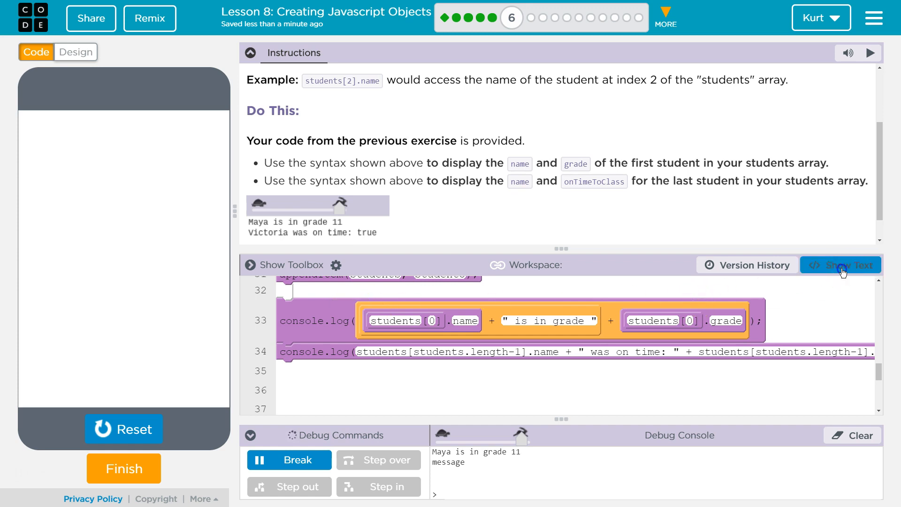
Step: Switch the workspace to text mode, showing the second log ending in .onTimeToClass
click(840, 264)
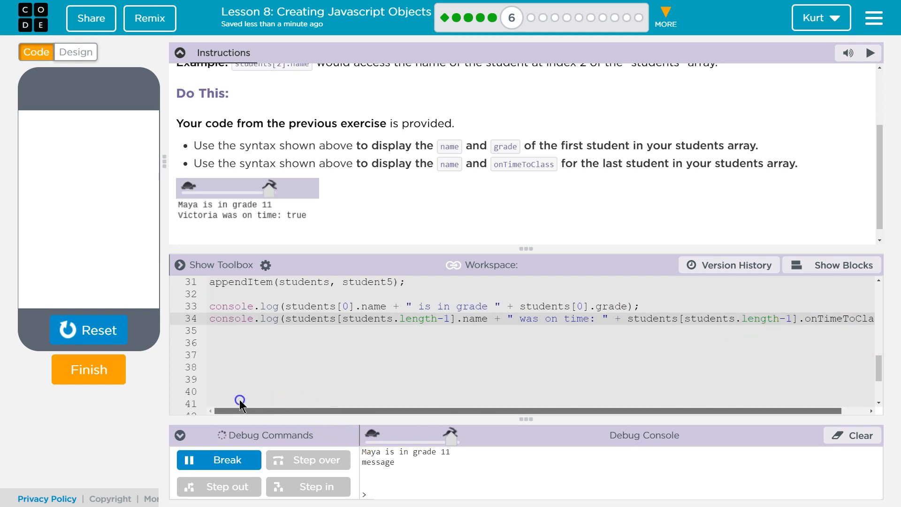
mouse_move(441, 370)
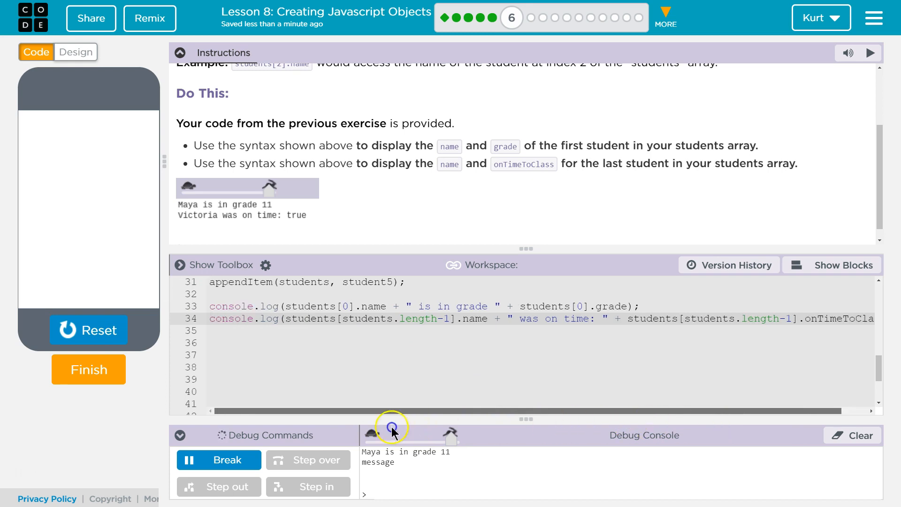
Step: Reset and rerun to confirm "Maya is in grade 11" and "Kurt was on time: true"
click(392, 426)
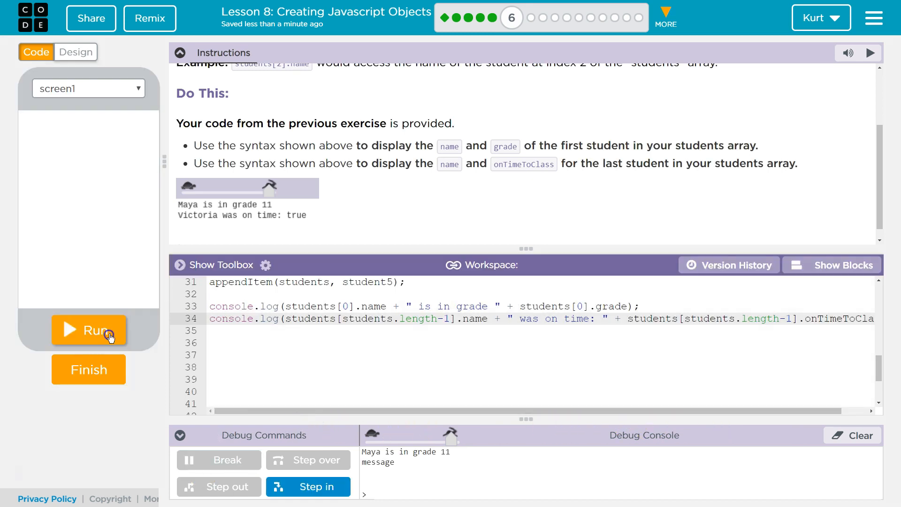
click(88, 330)
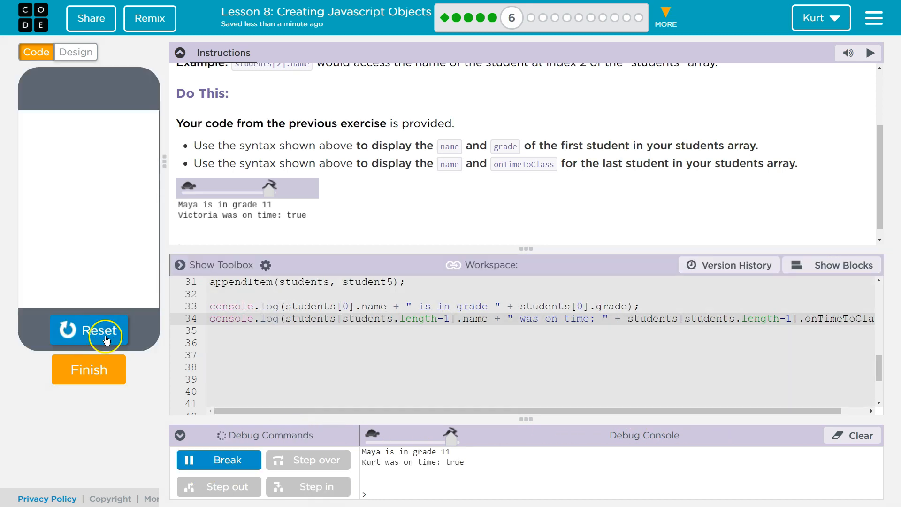
mouse_move(110, 345)
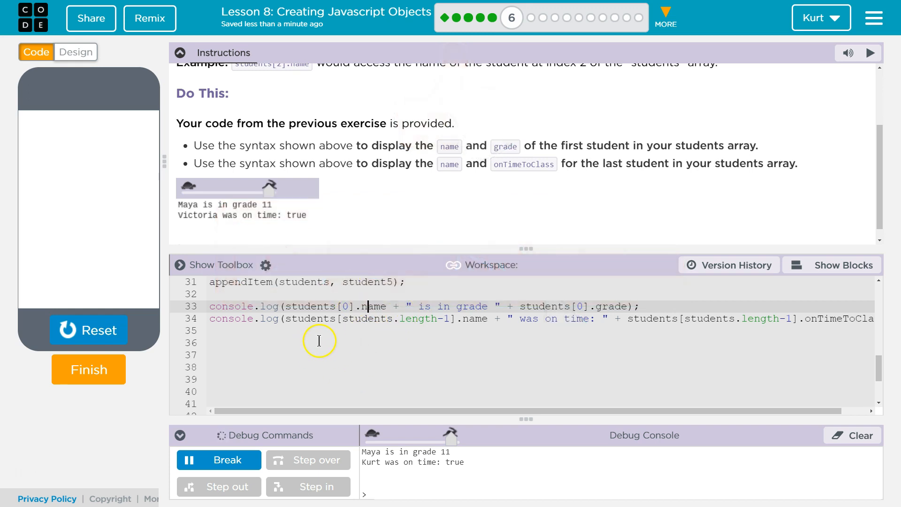
mouse_move(121, 371)
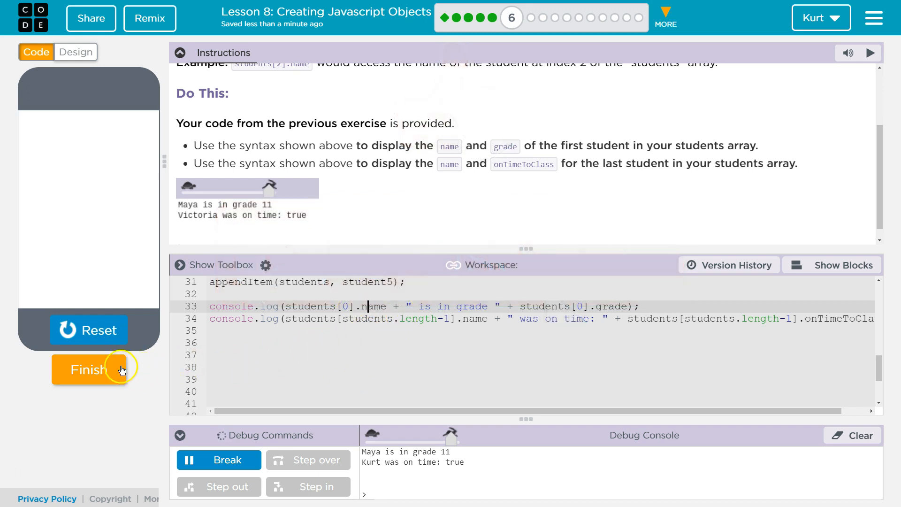